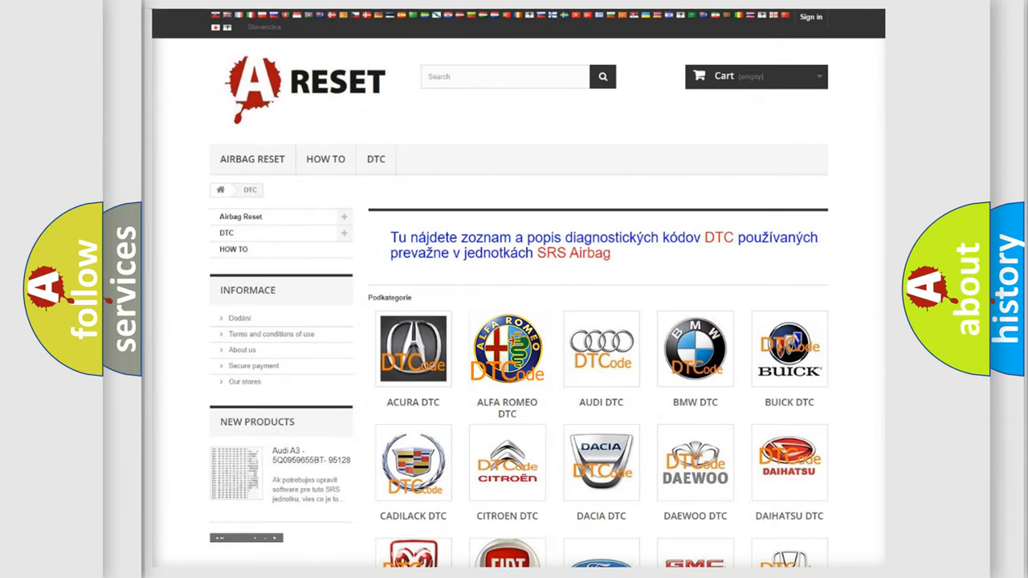
Open the Alfa Romeo DTC code list and scroll down through its B and C codes.
left_click(507, 349)
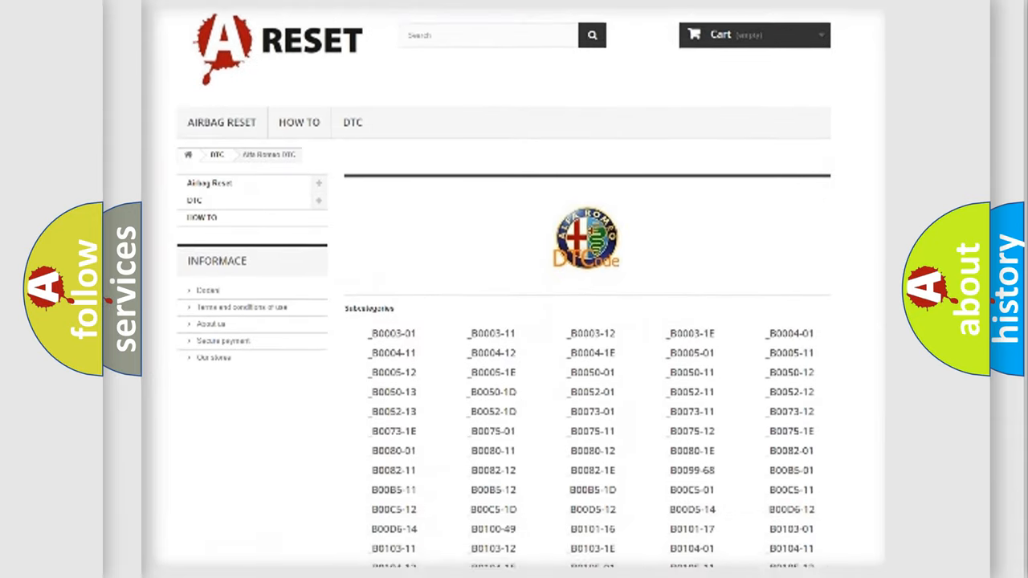
scroll("down", 3)
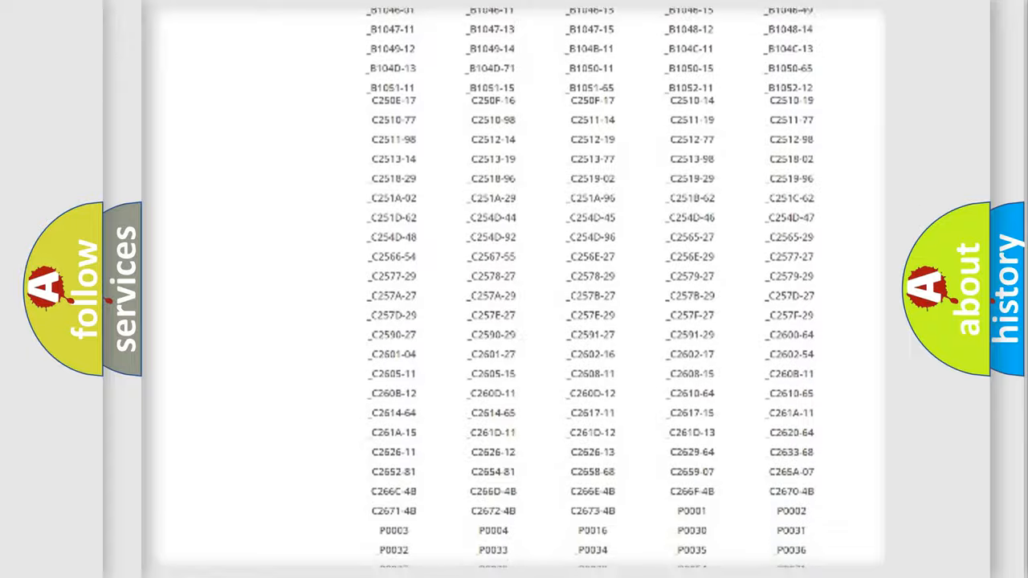